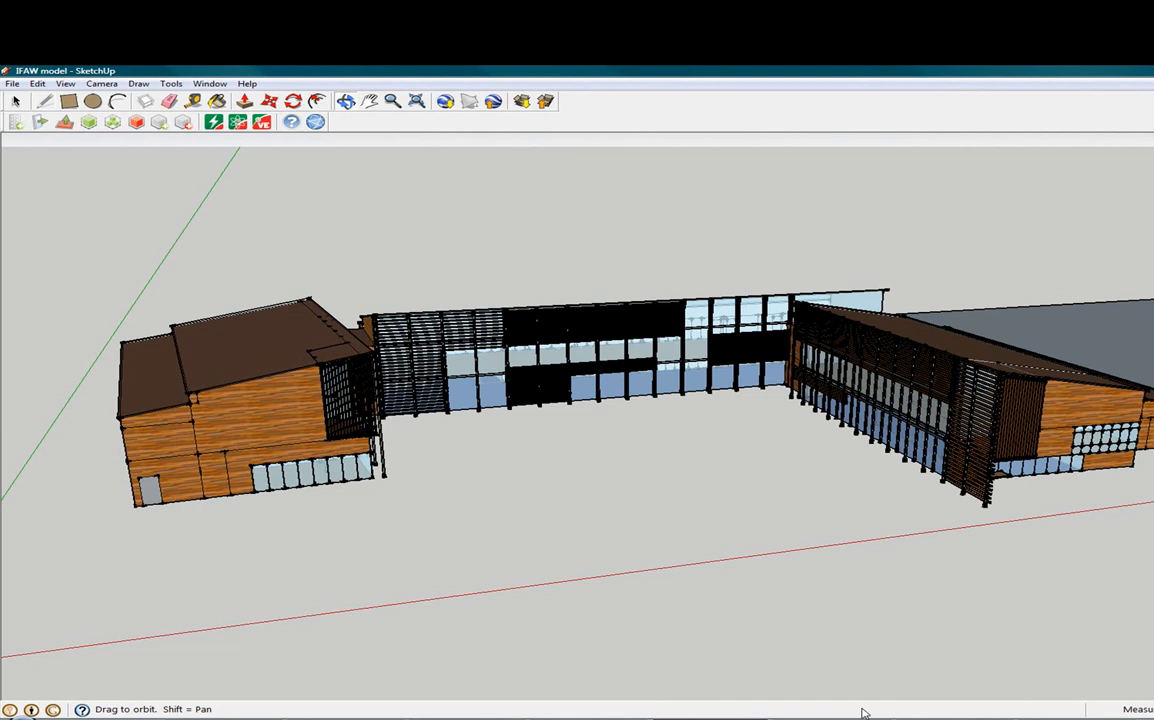
pyautogui.moveTo(877, 620)
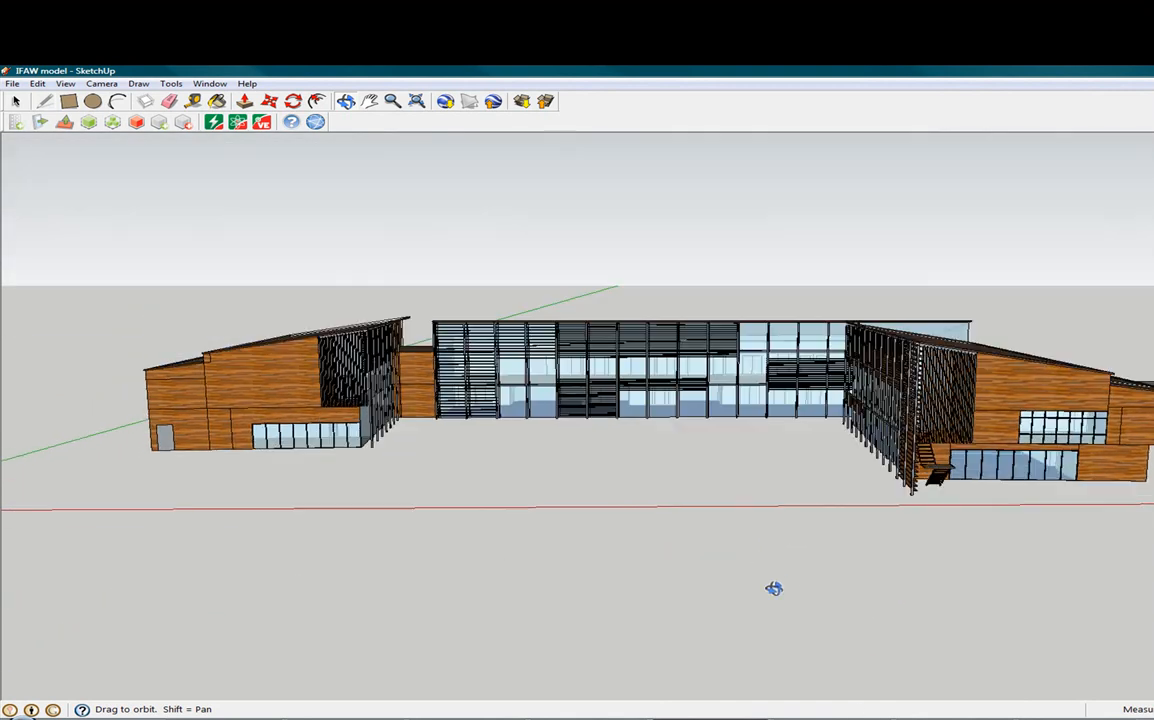
# Step: Orbit to the building front and launch the VE-Ware energy simulation plugin
pyautogui.moveTo(775, 588); pyautogui.dragTo(967, 595)
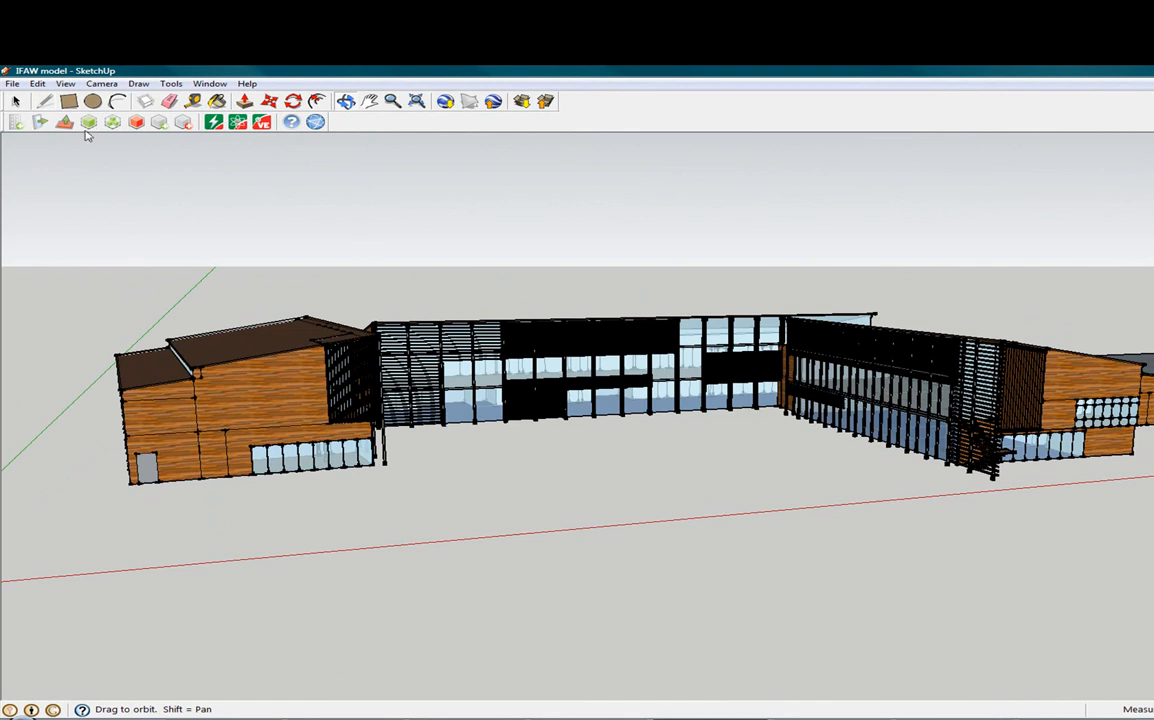
pyautogui.moveTo(16, 101)
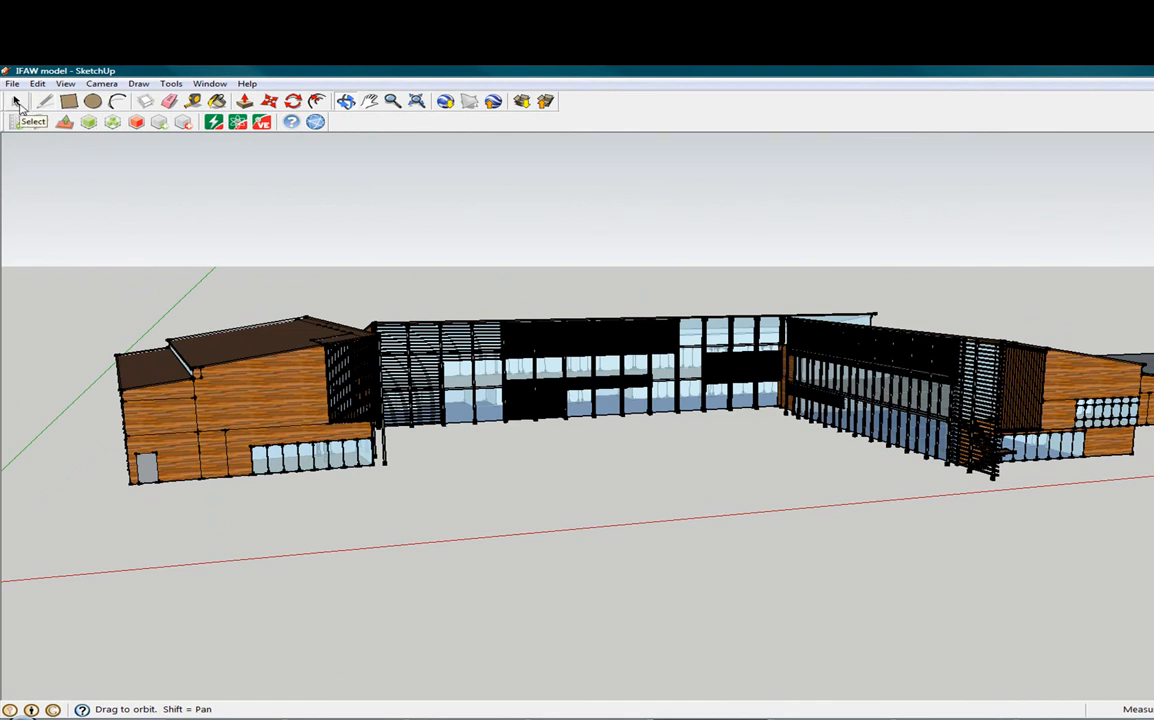
pyautogui.click(17, 101)
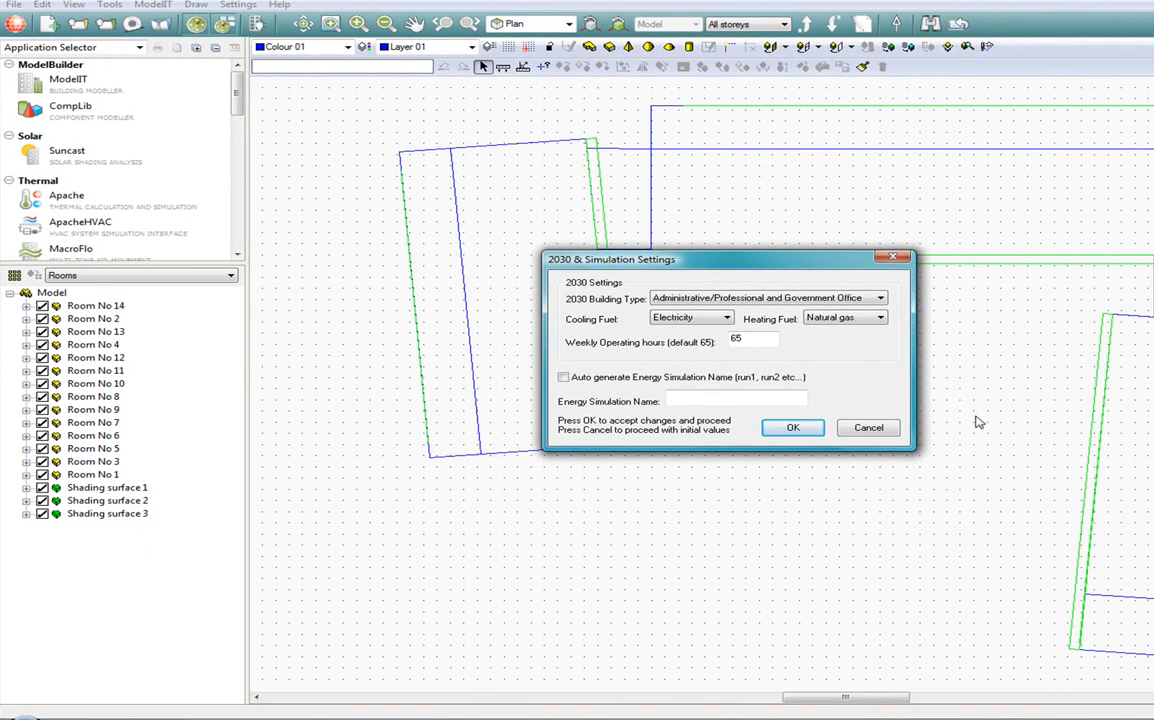
# Step: Set building type to Fast food, name the run 'run1', and start the simulation
pyautogui.click(879, 297)
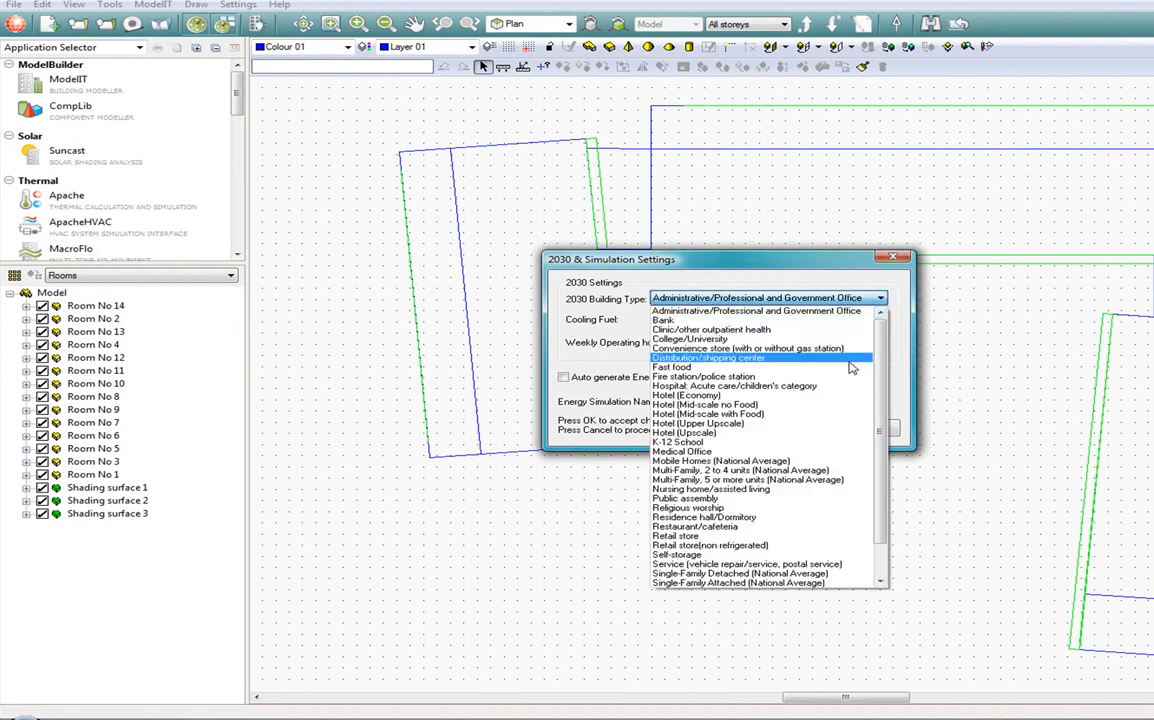
pyautogui.moveTo(848, 371)
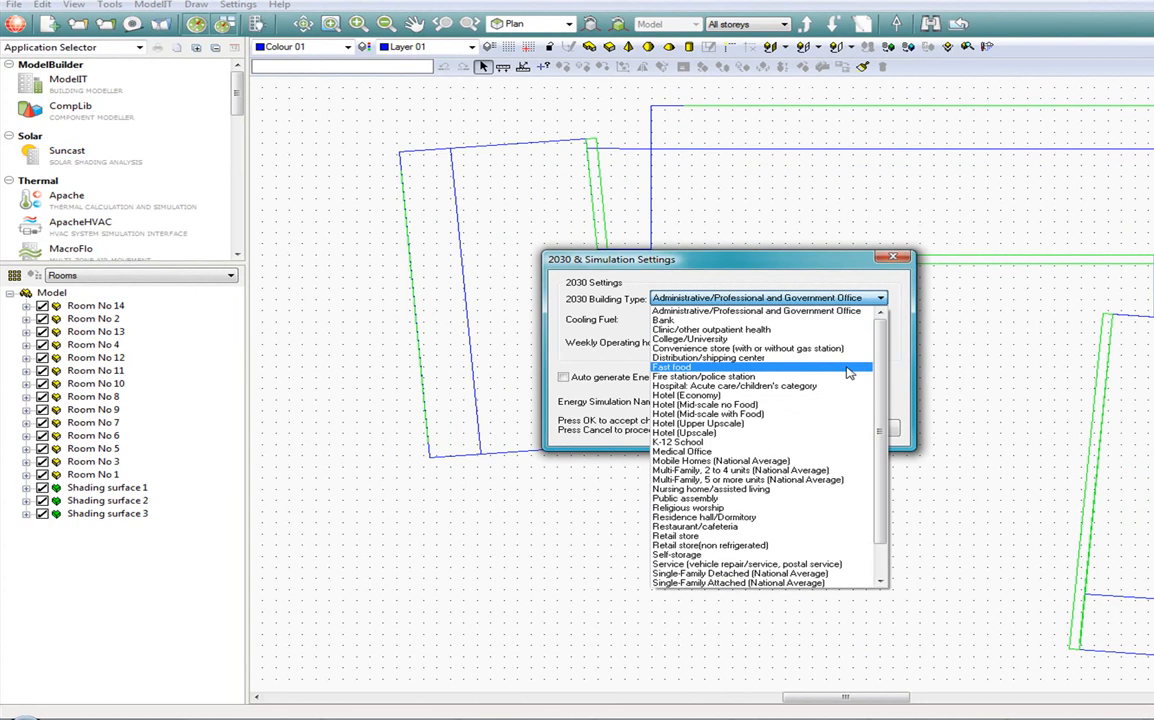
pyautogui.click(673, 367)
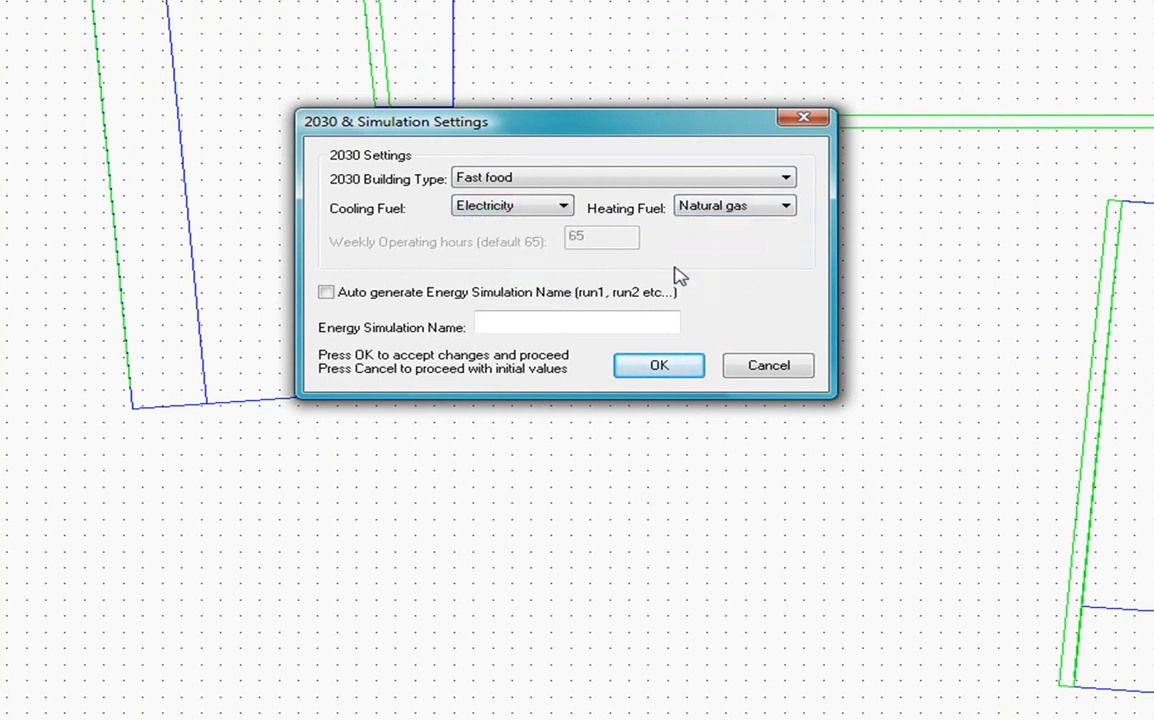
pyautogui.click(576, 322)
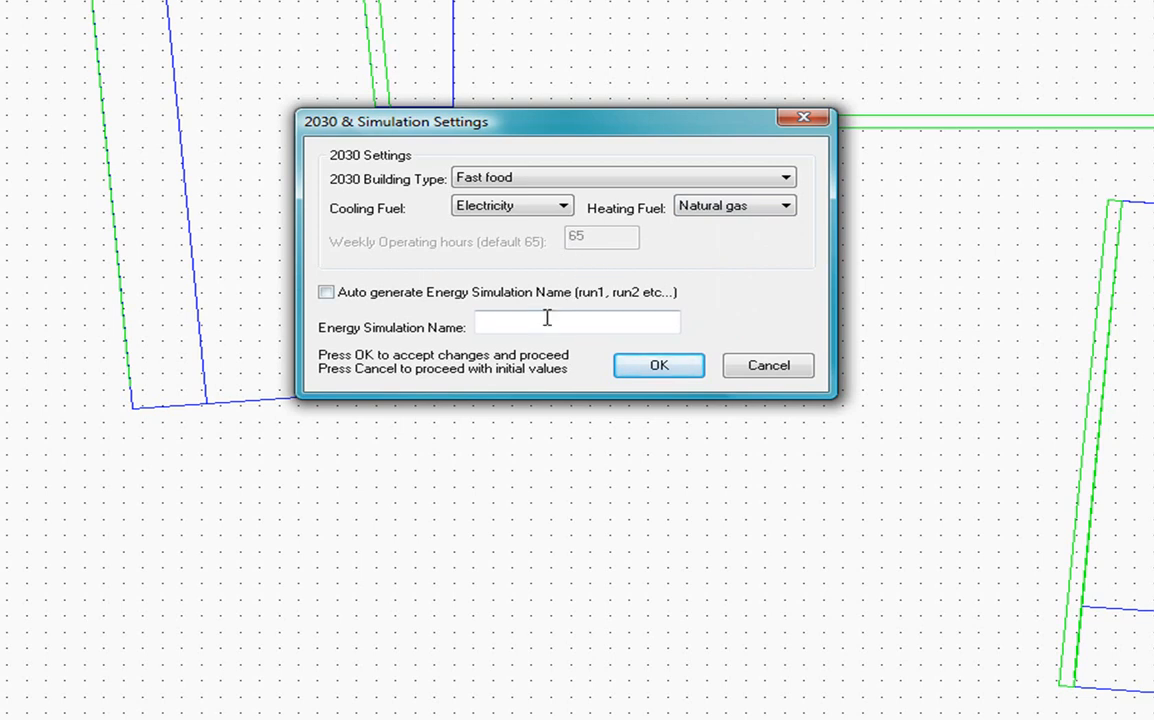
pyautogui.write('run1')
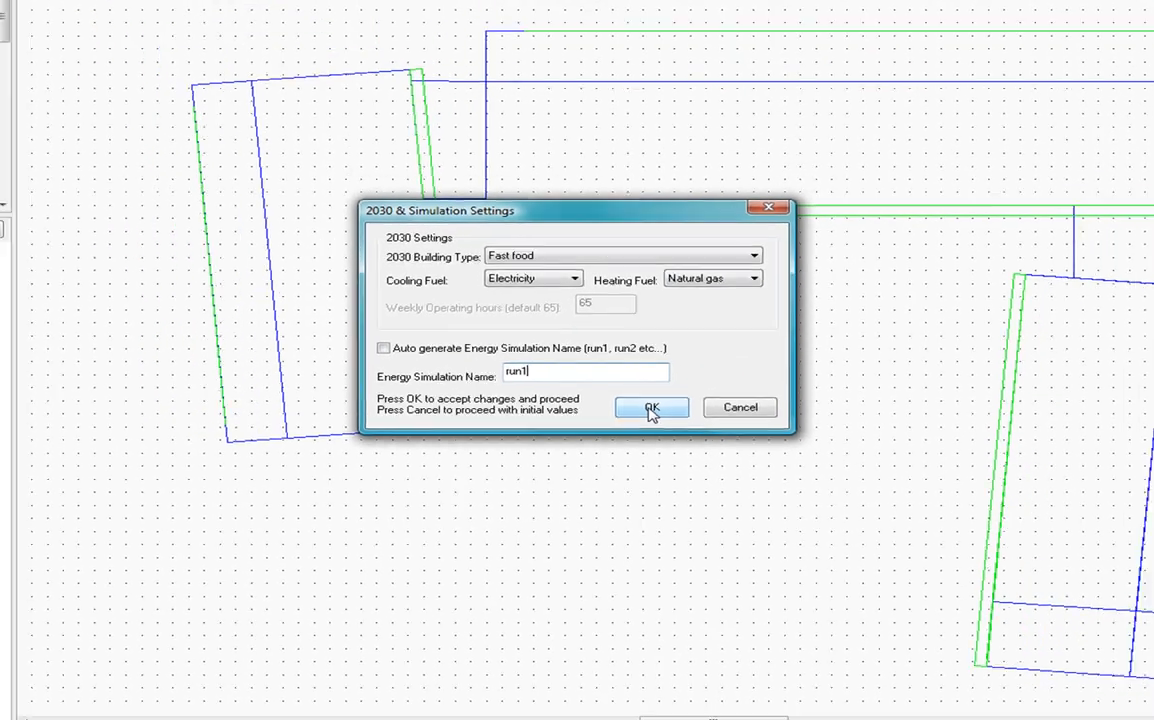
pyautogui.click(651, 408)
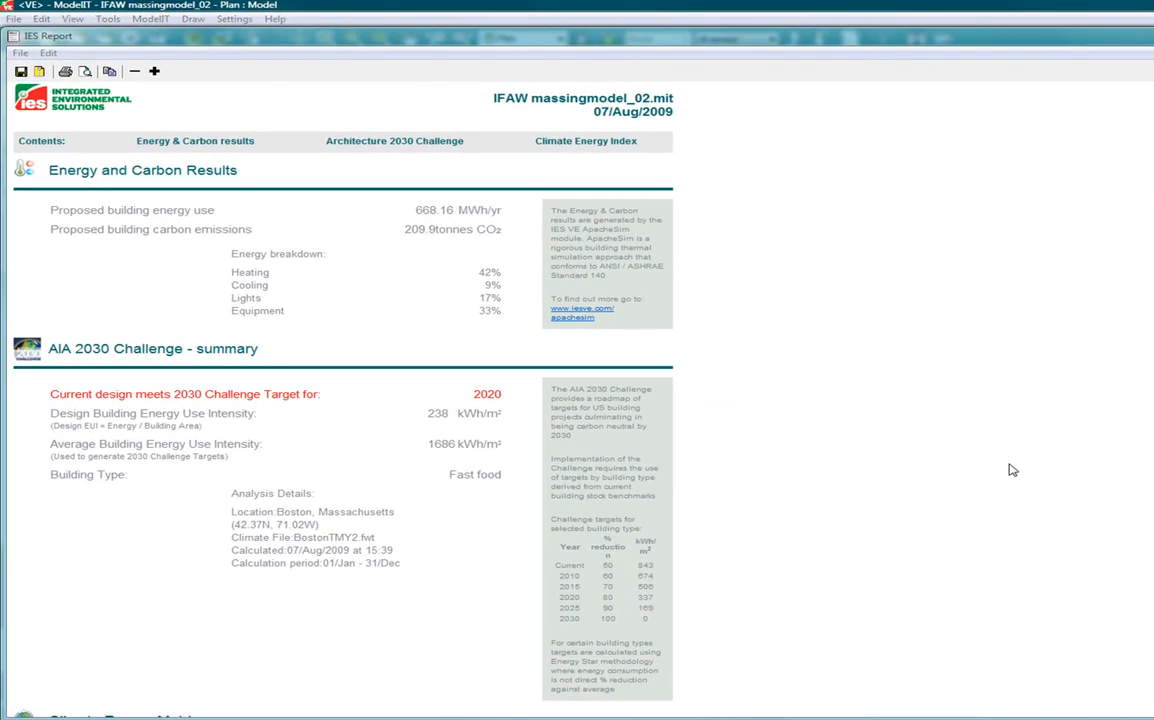
# Step: Scroll the IES Report to the AIA 2030 summary: 668.16 MWh/yr, 2020 target met
pyautogui.scroll(-3)
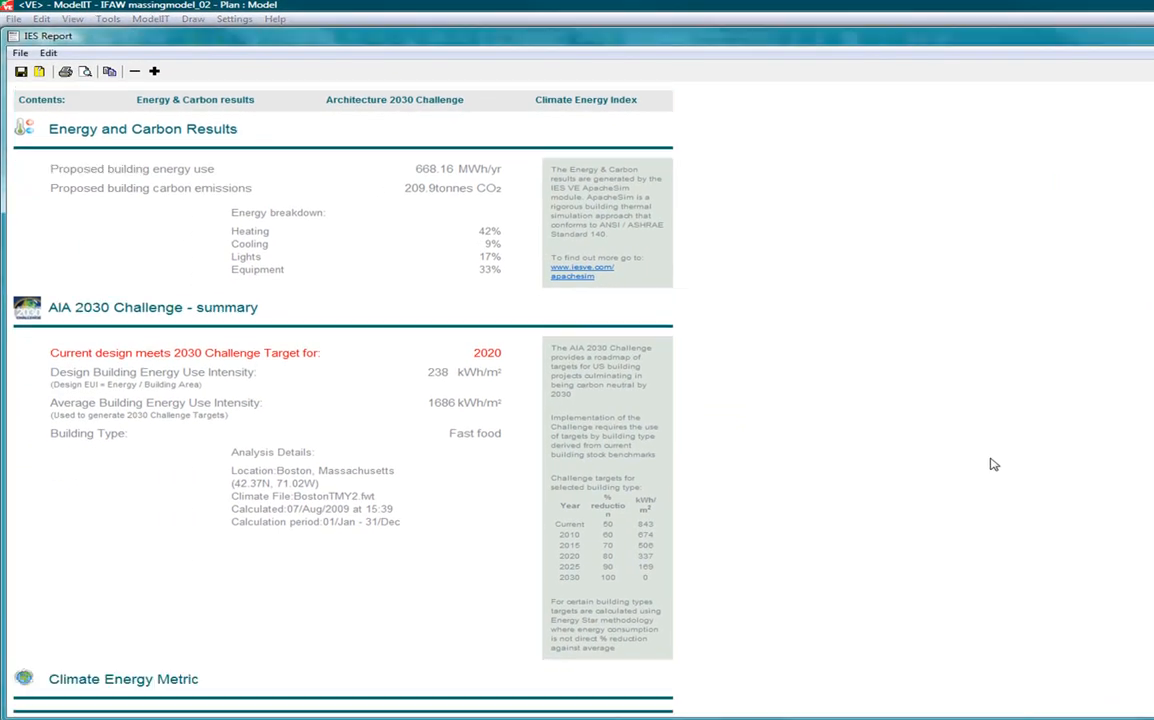
pyautogui.scroll(-3)
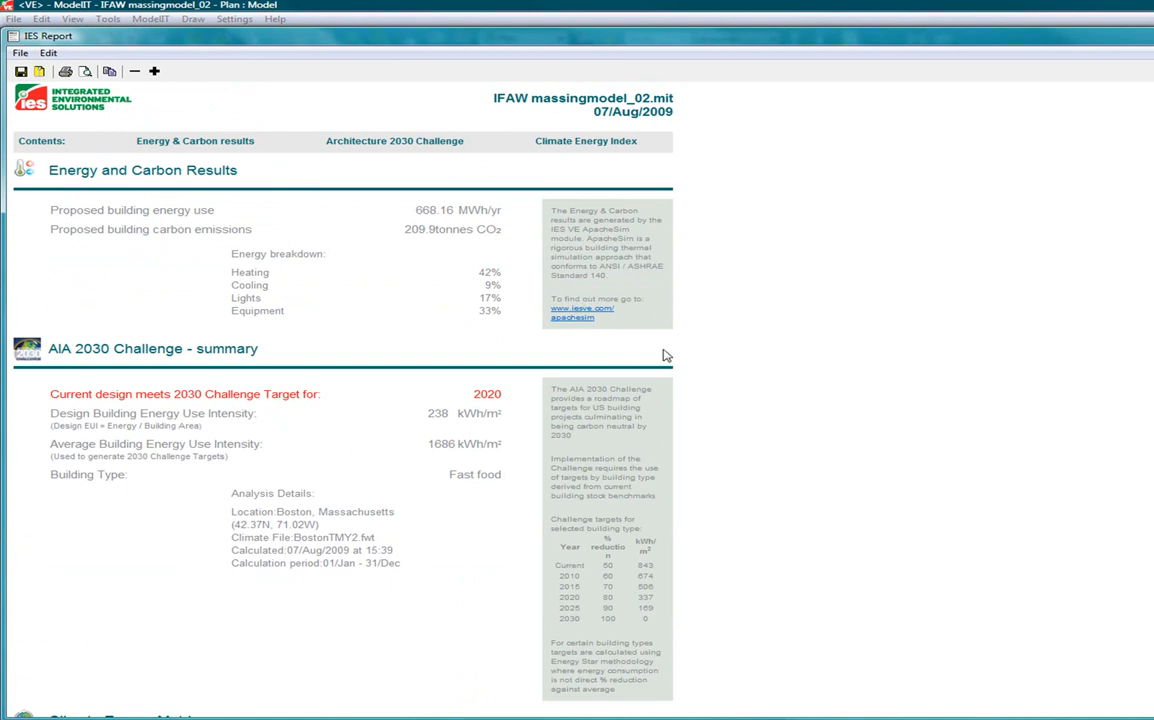
pyautogui.scroll(-3)
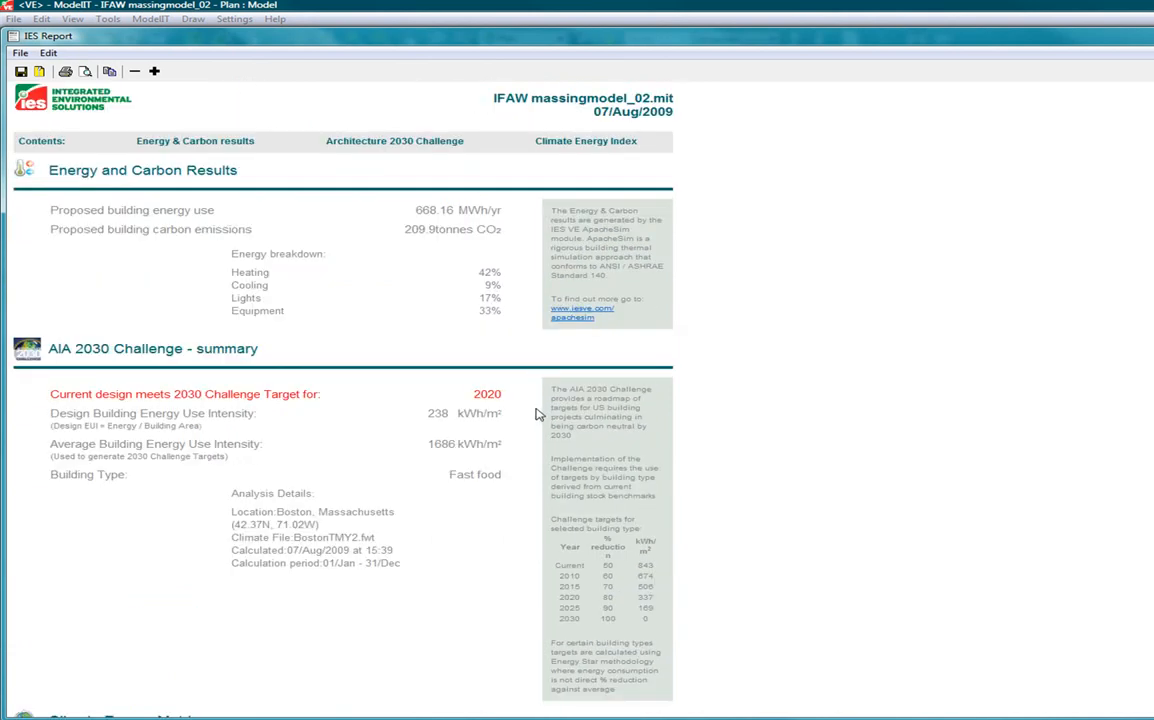
pyautogui.moveTo(560, 337)
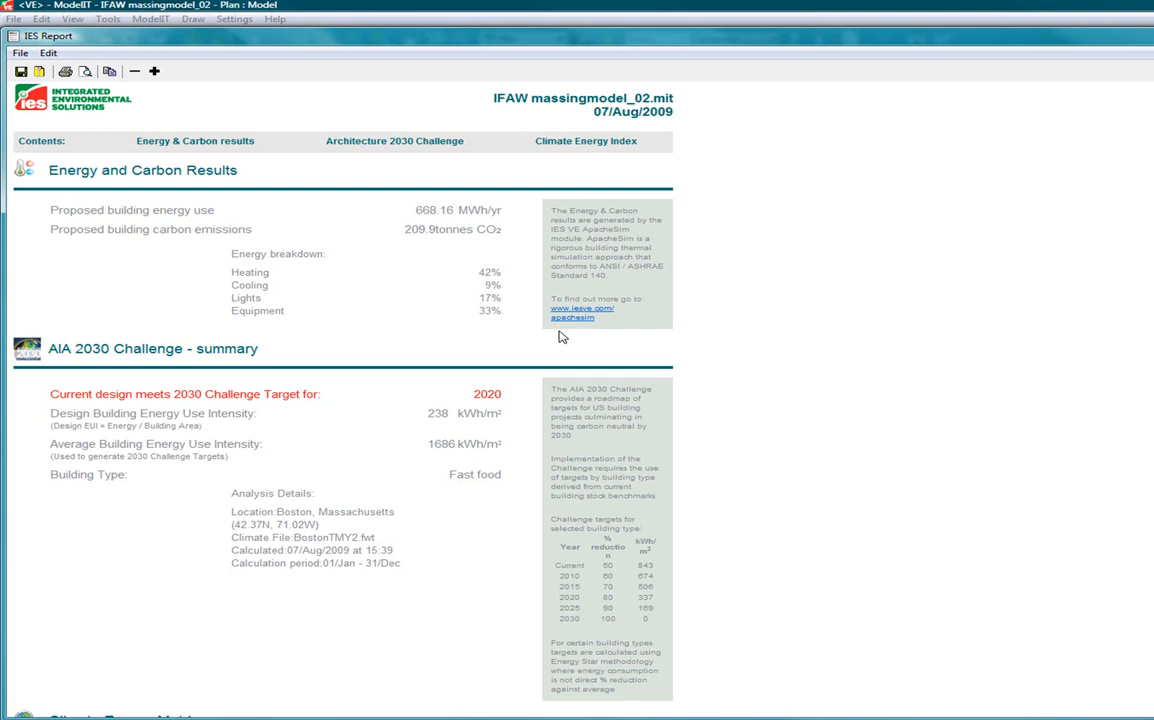
pyautogui.moveTo(699, 411)
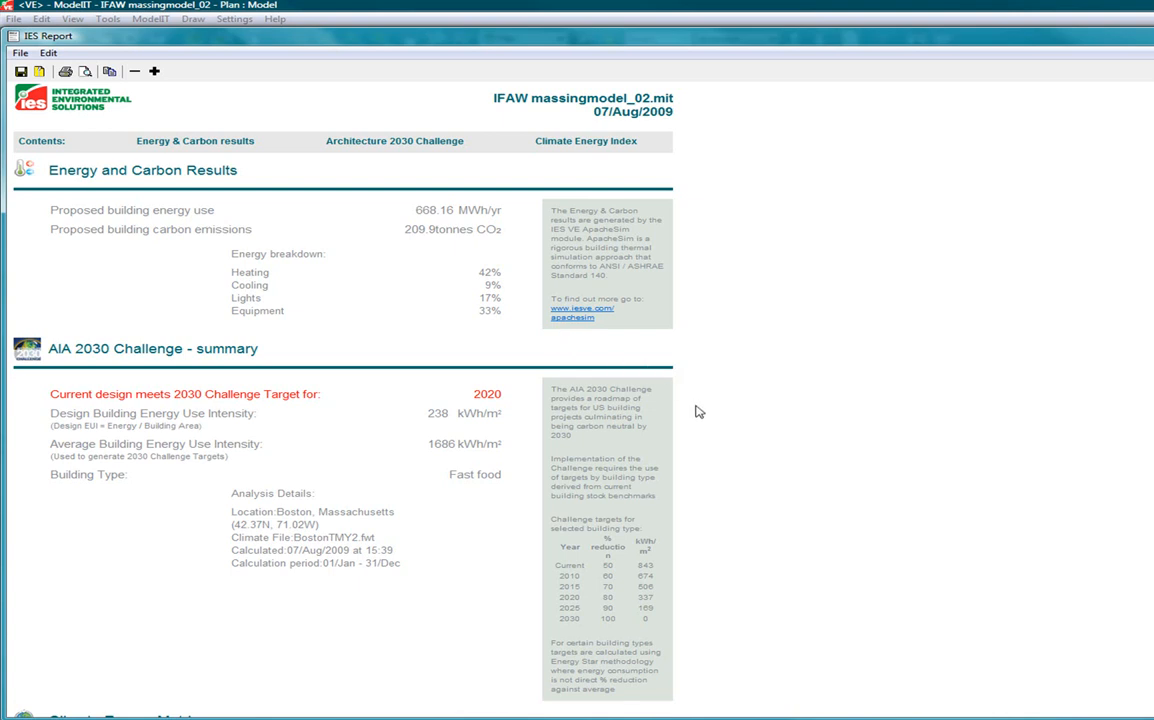
pyautogui.scroll(-3)
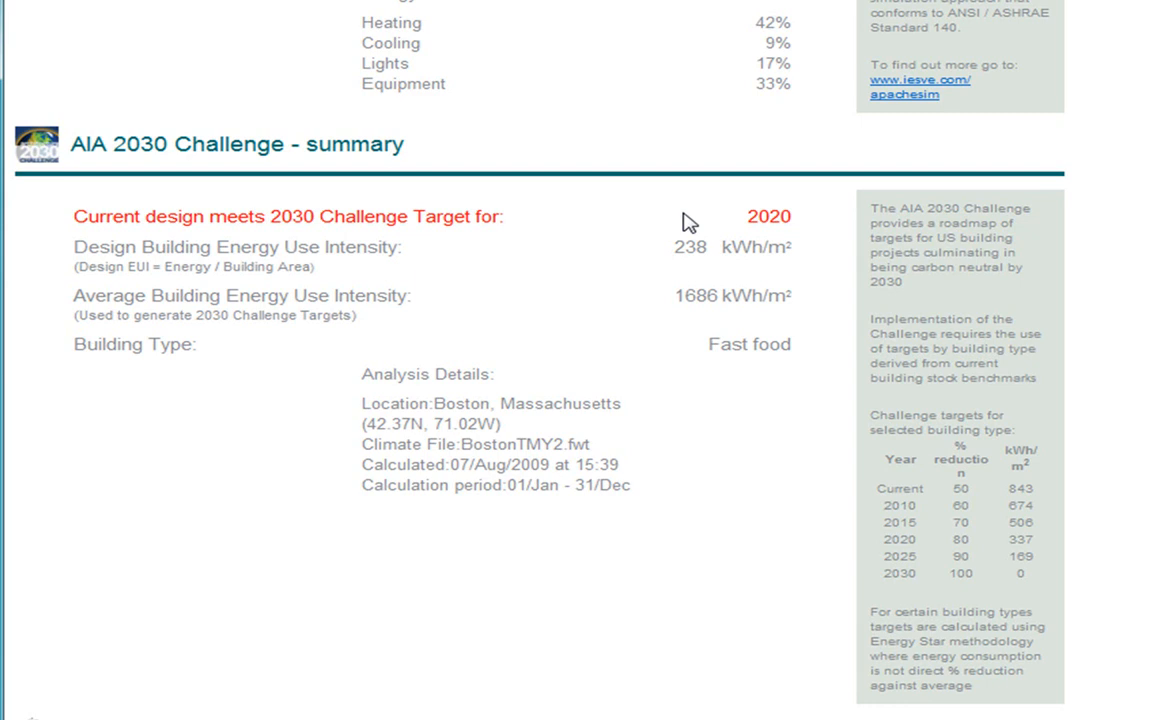
pyautogui.moveTo(819, 330)
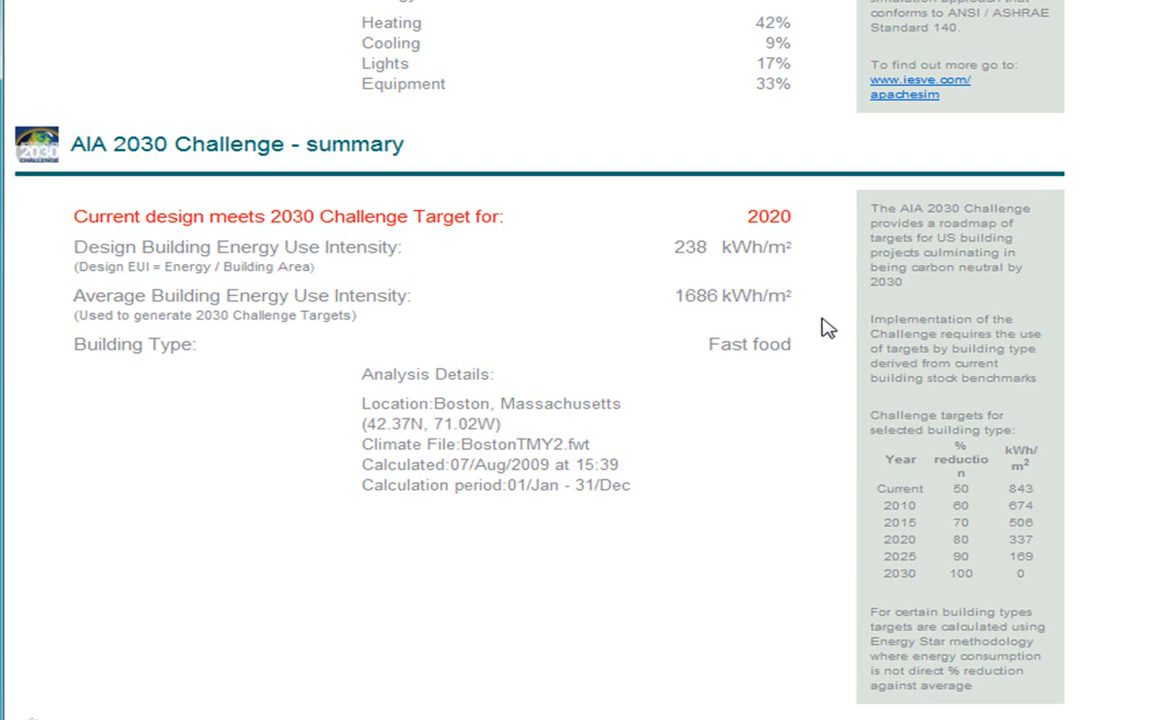
pyautogui.moveTo(826, 349)
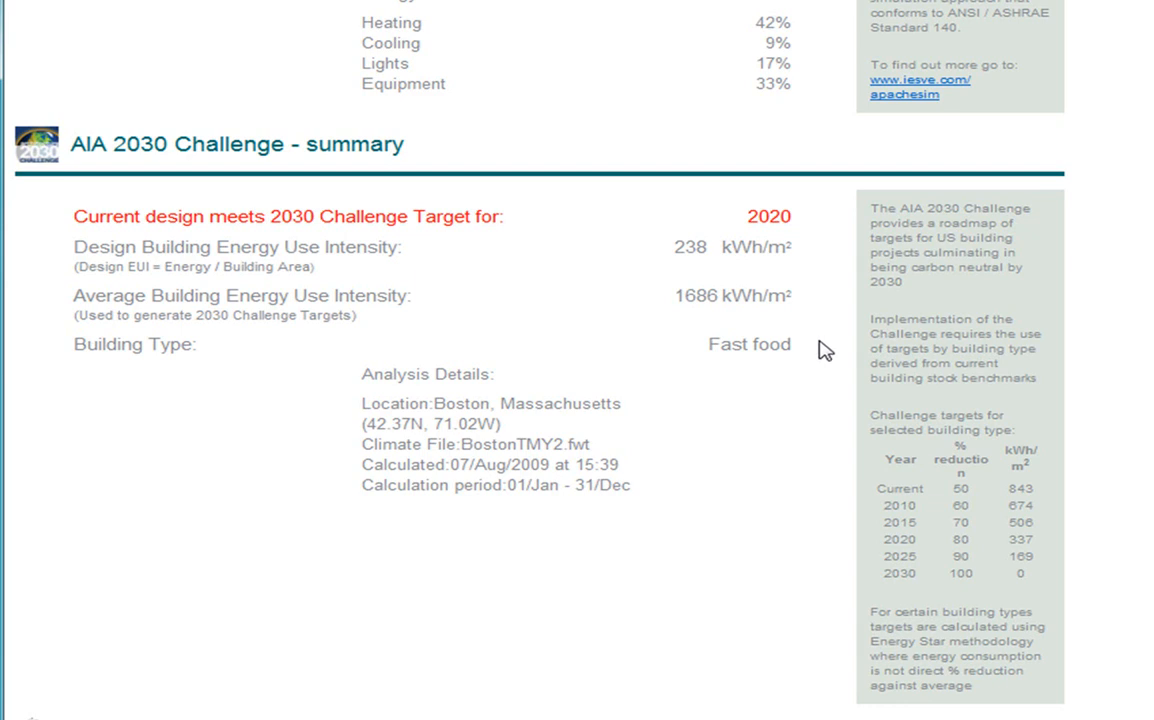
pyautogui.moveTo(745, 364)
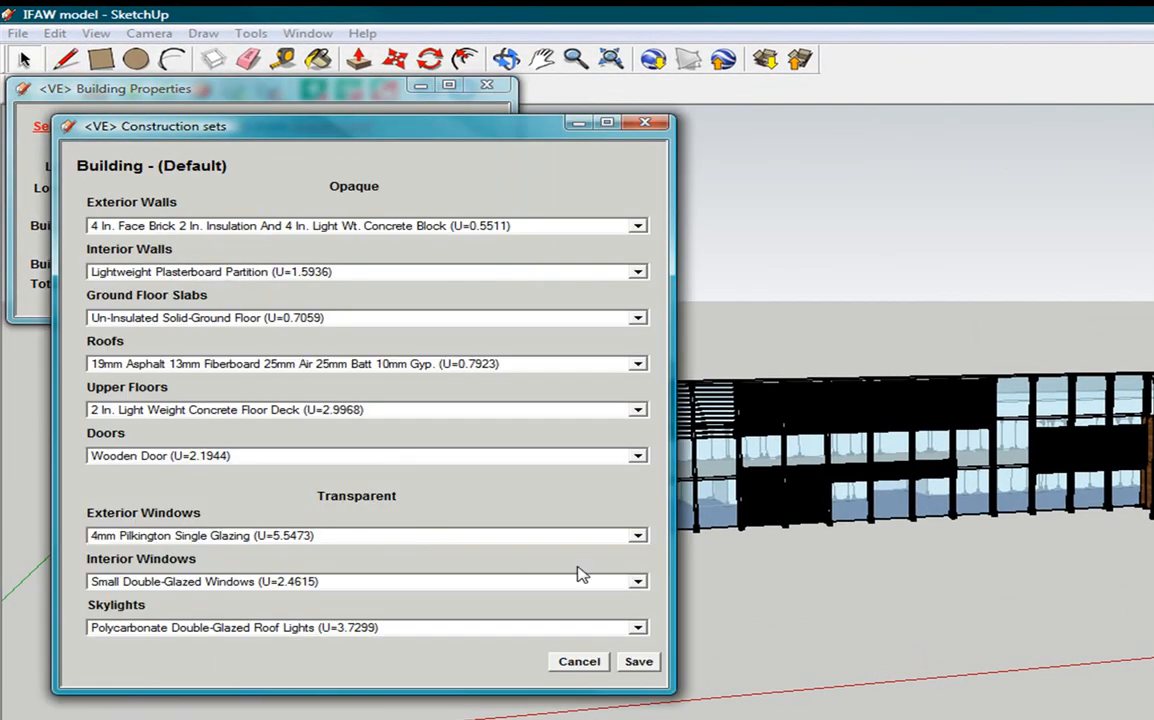
# Step: Set Exterior Windows to Low-E Double Glazing - Domestic in the construction sets
pyautogui.click(637, 535)
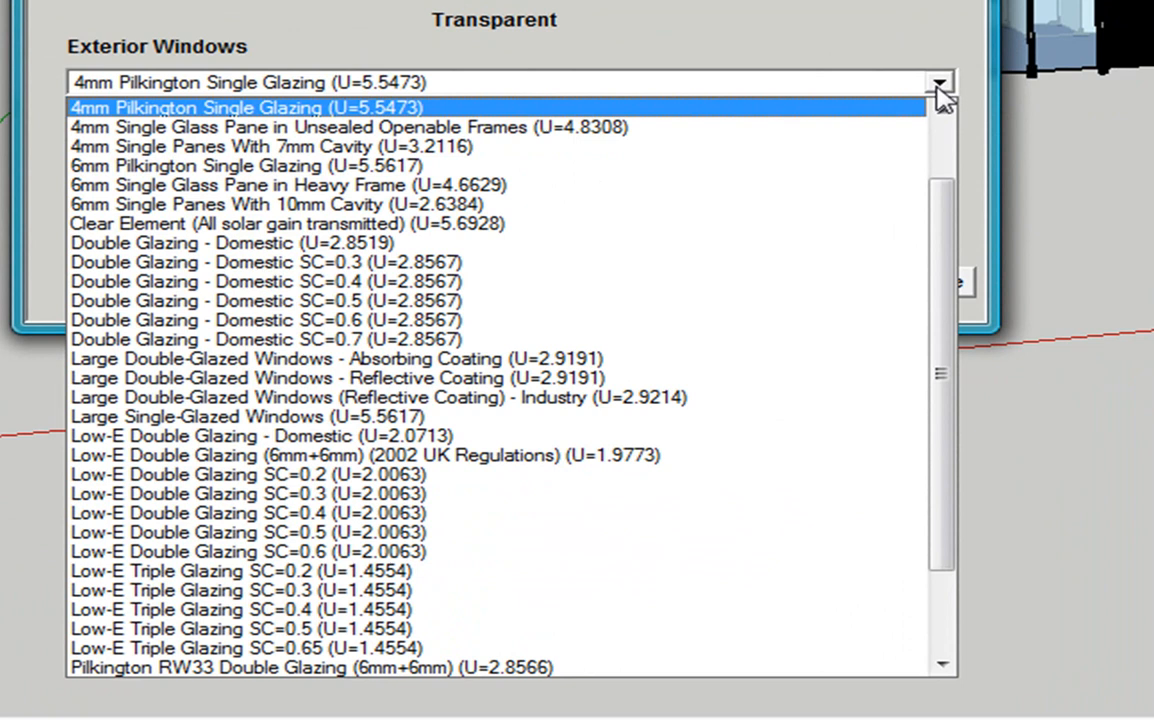
pyautogui.click(260, 435)
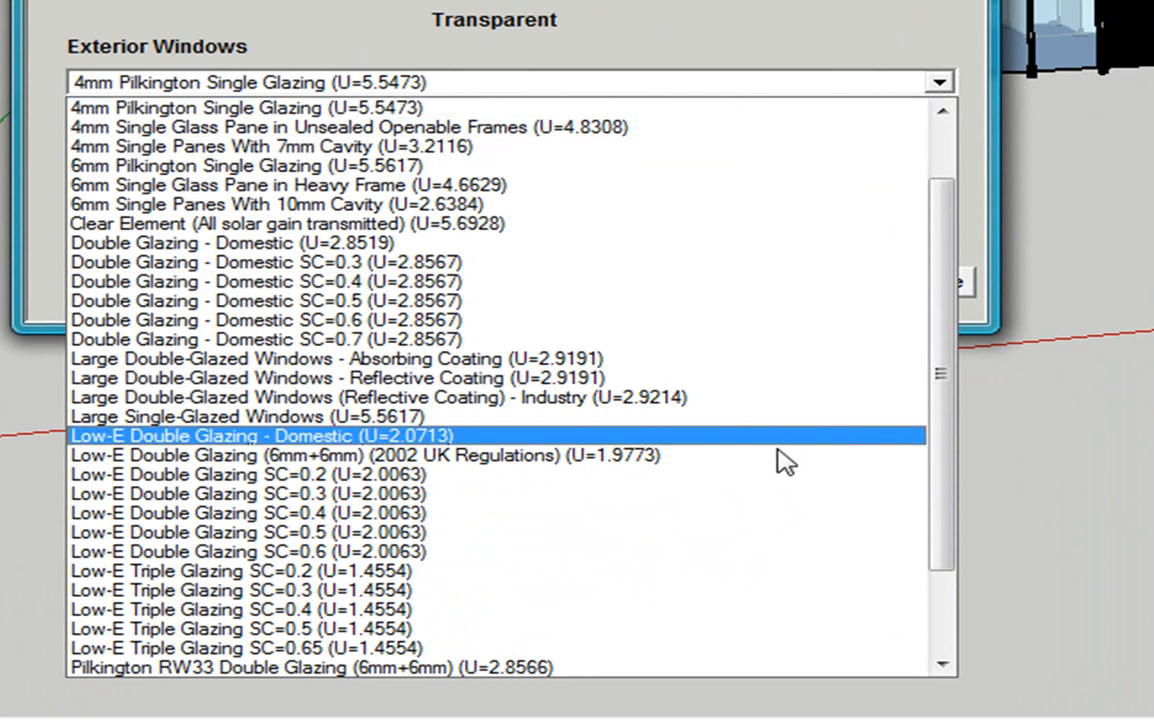
pyautogui.click(246, 474)
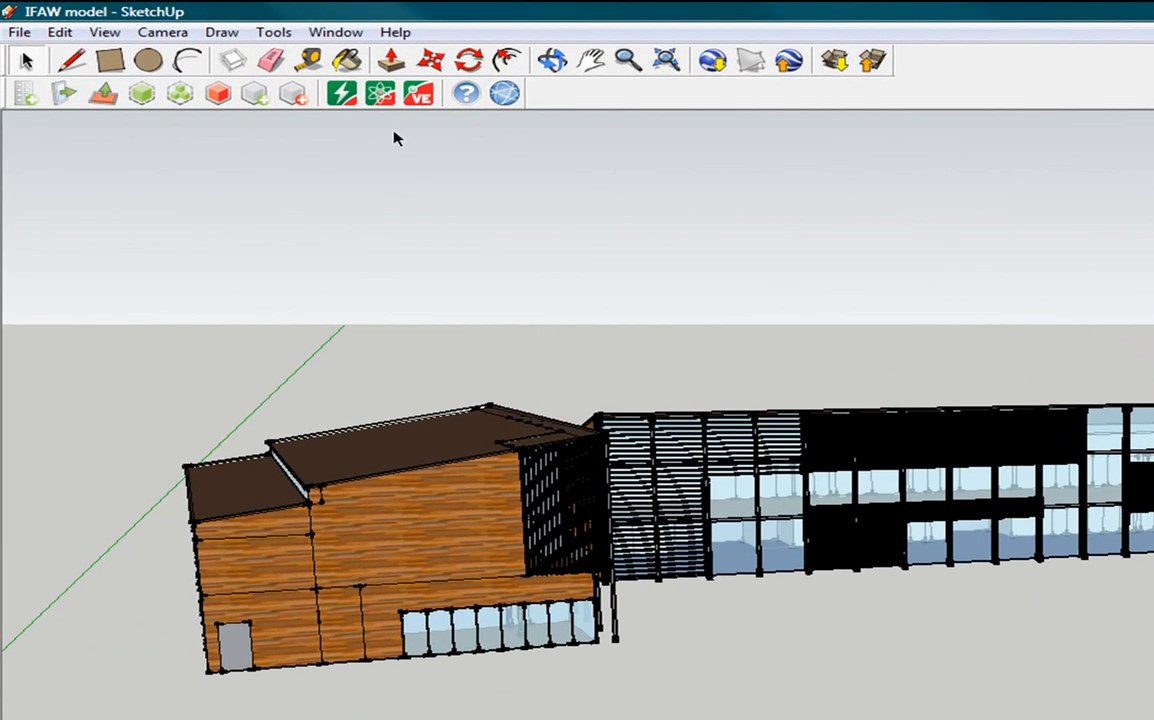
pyautogui.moveTo(341, 93)
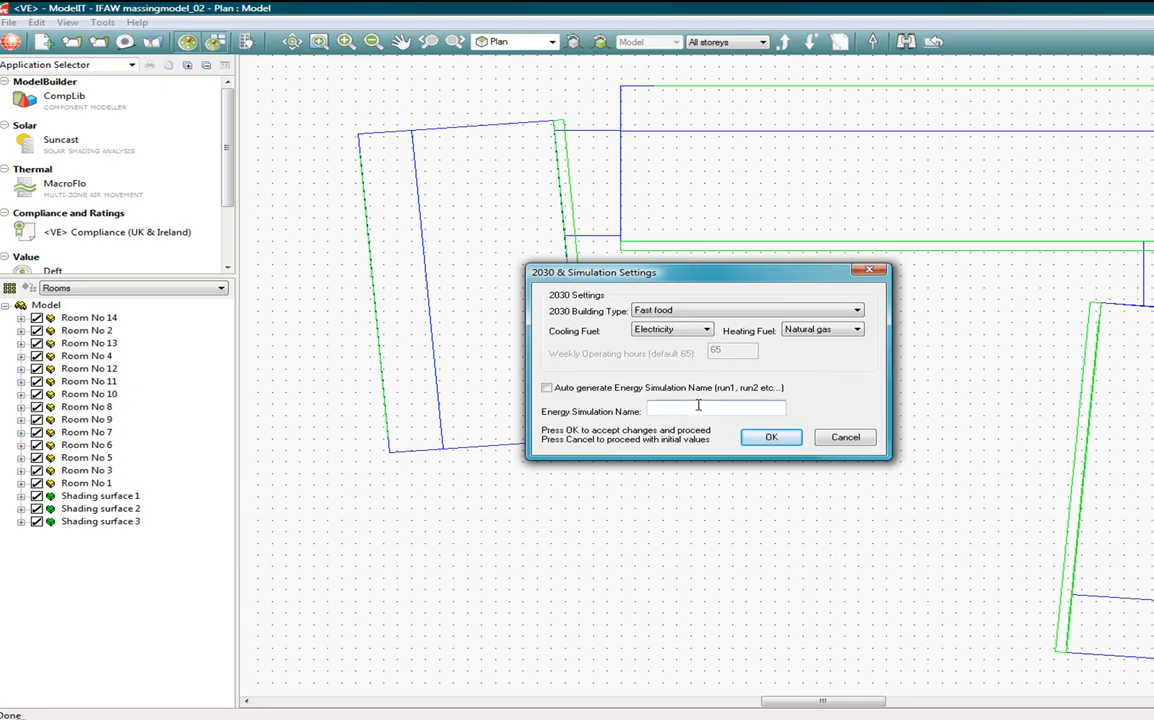
# Step: Name the new simulation 'run2' and accept to re-run it
pyautogui.write('run2')
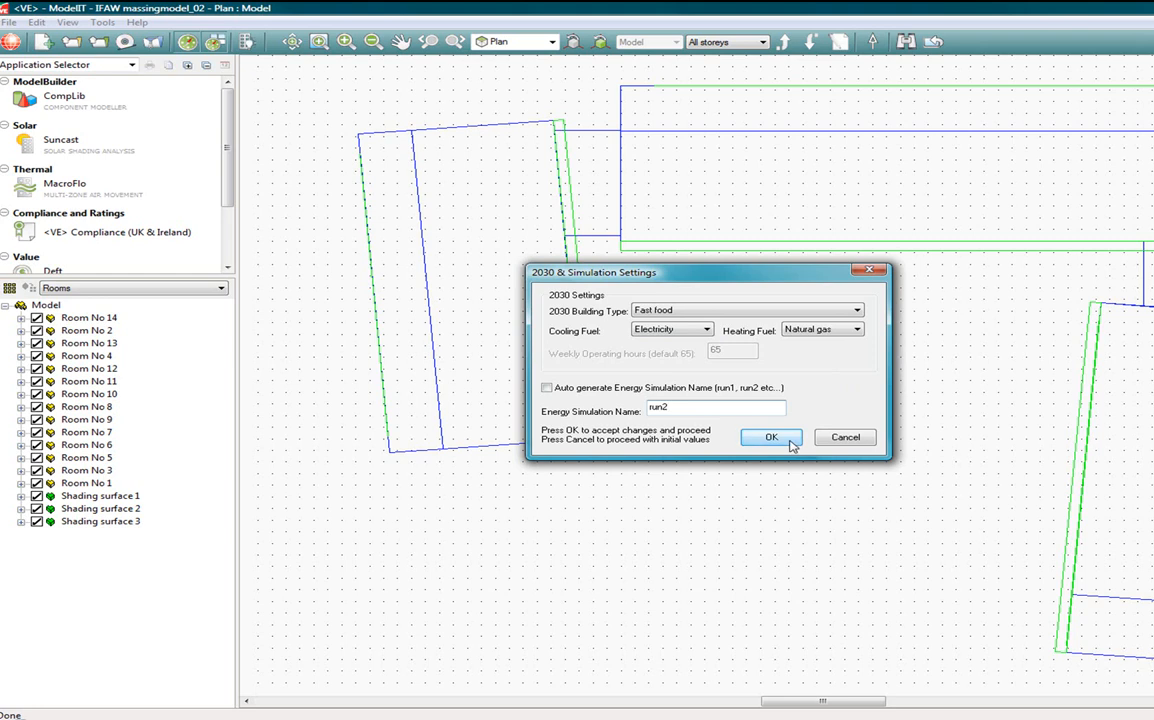
pyautogui.click(770, 437)
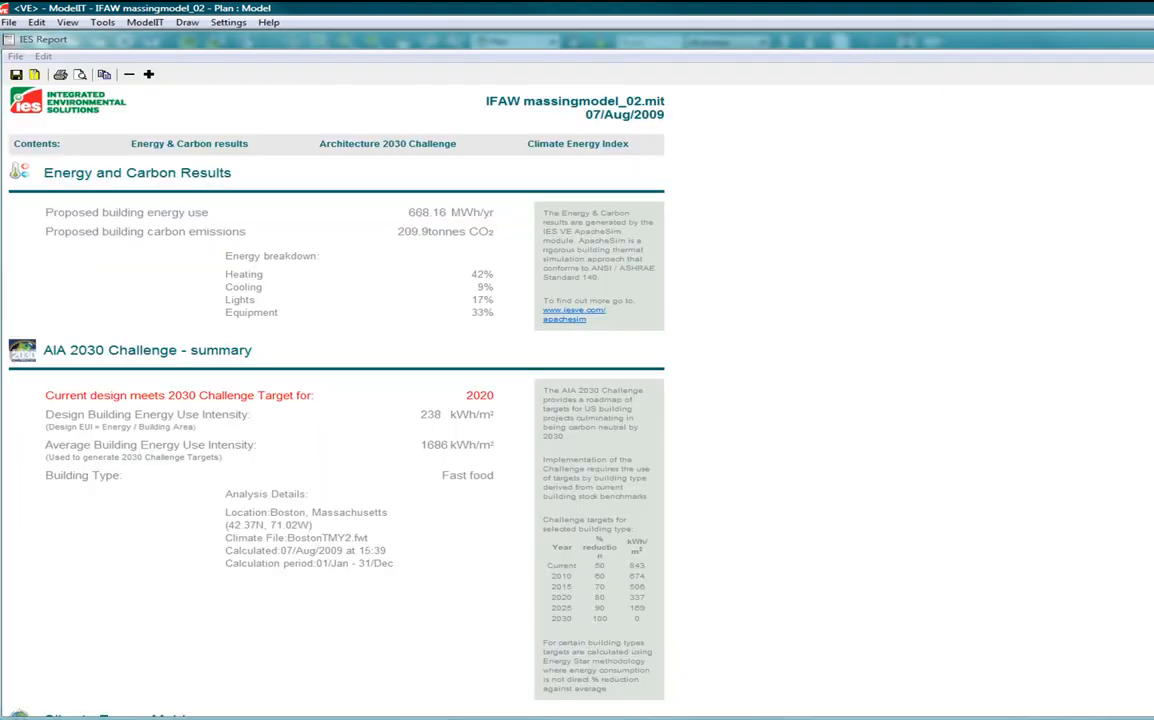